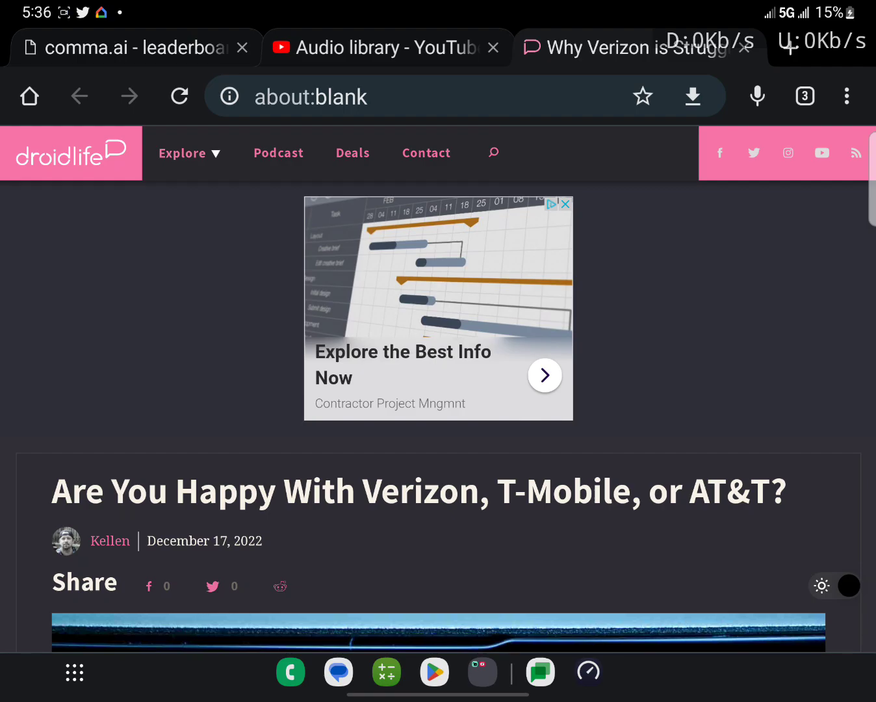
scroll(down, 3)
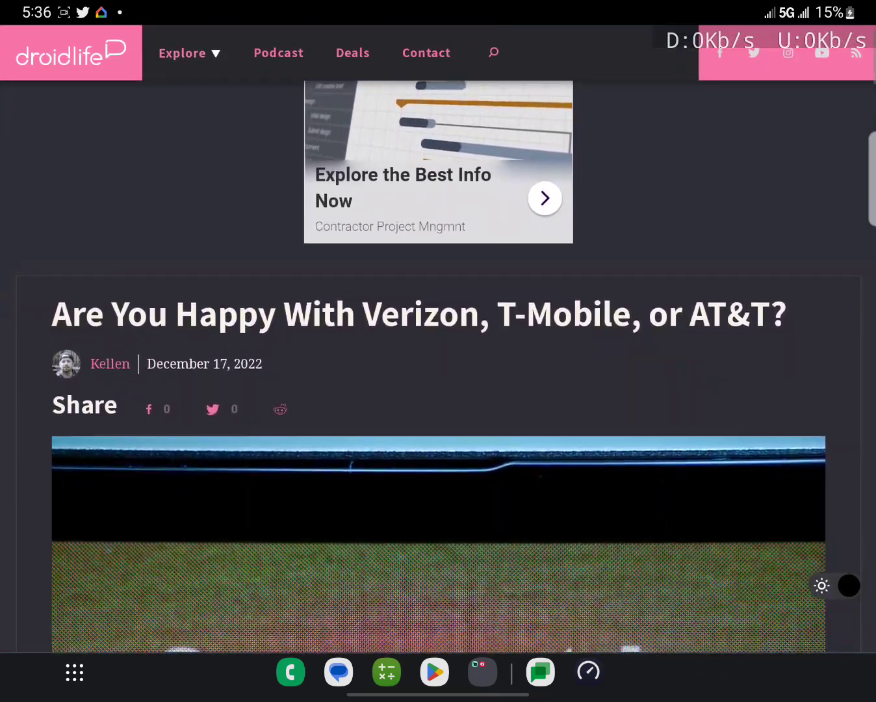
scroll(down, 3)
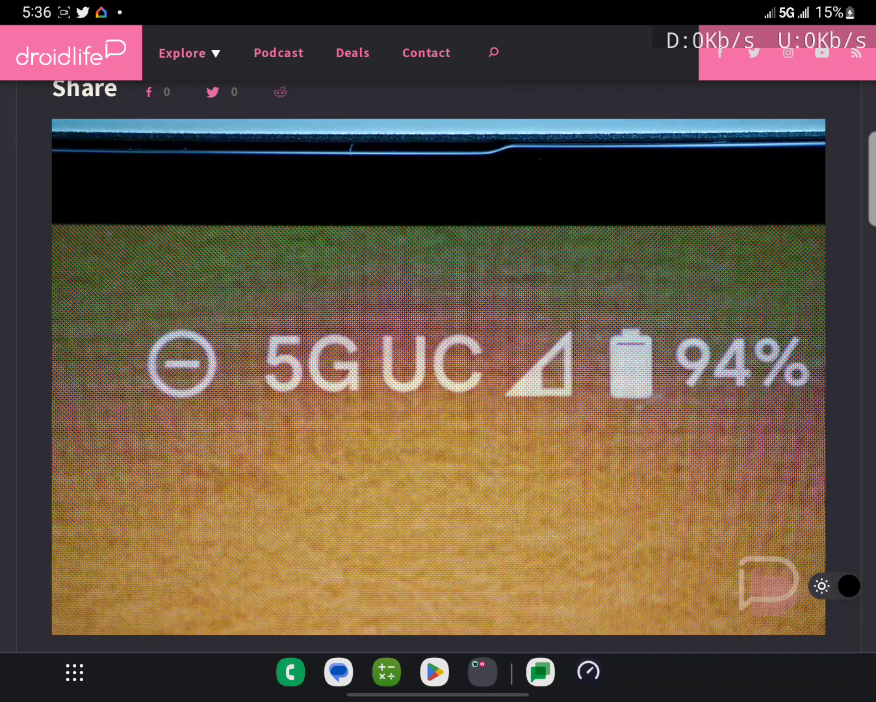
scroll(down, 3)
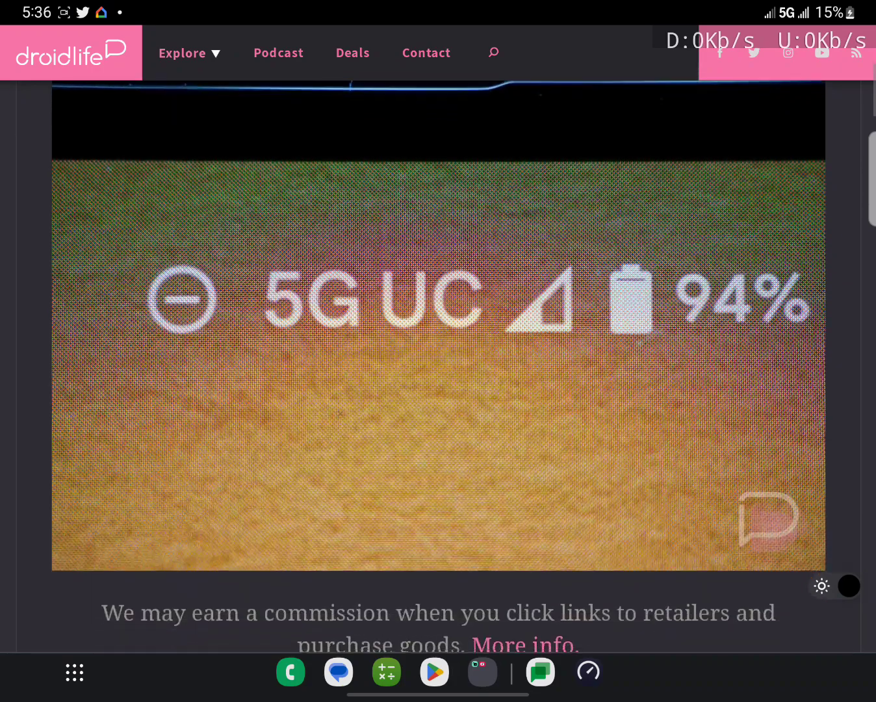
scroll(down, 3)
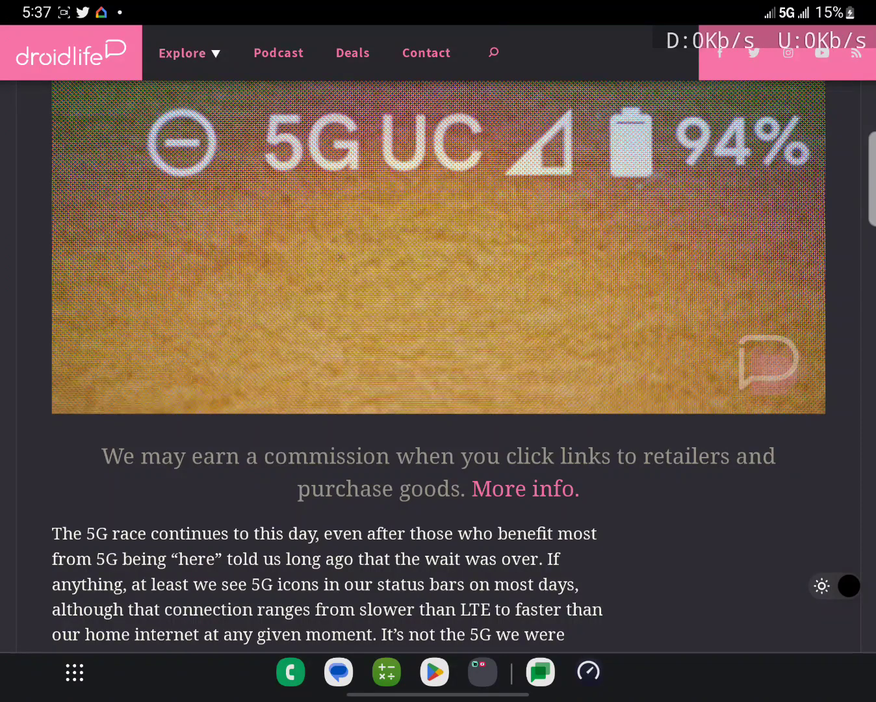
scroll(down, 3)
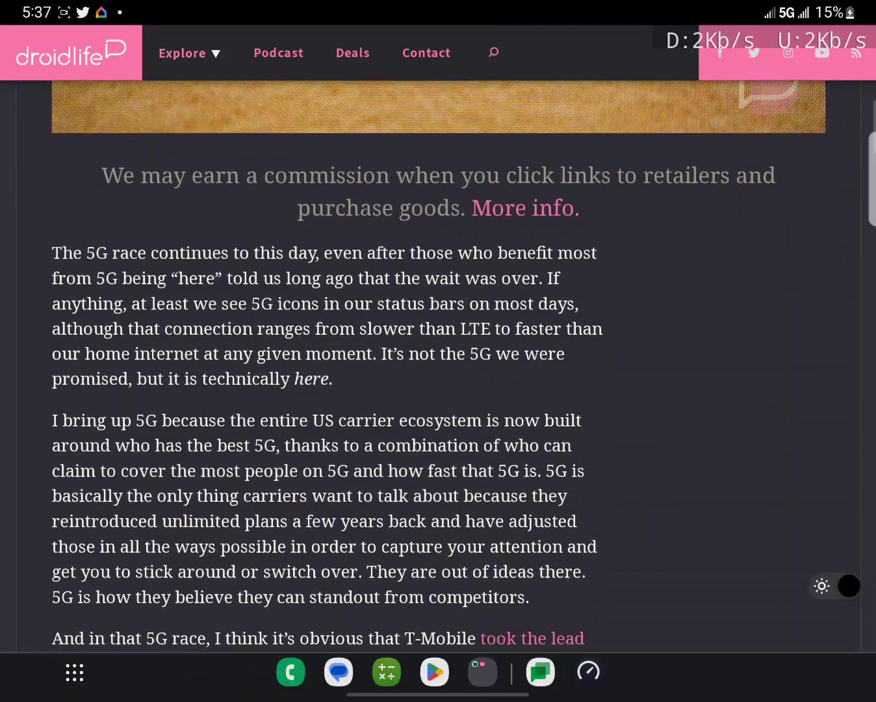
scroll(down, 3)
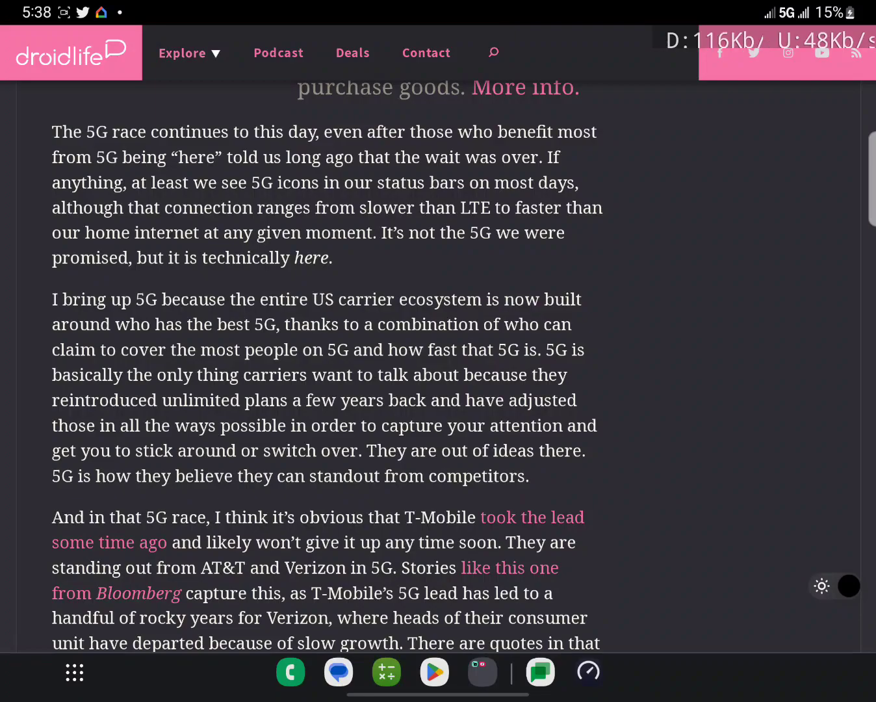
scroll(down, 3)
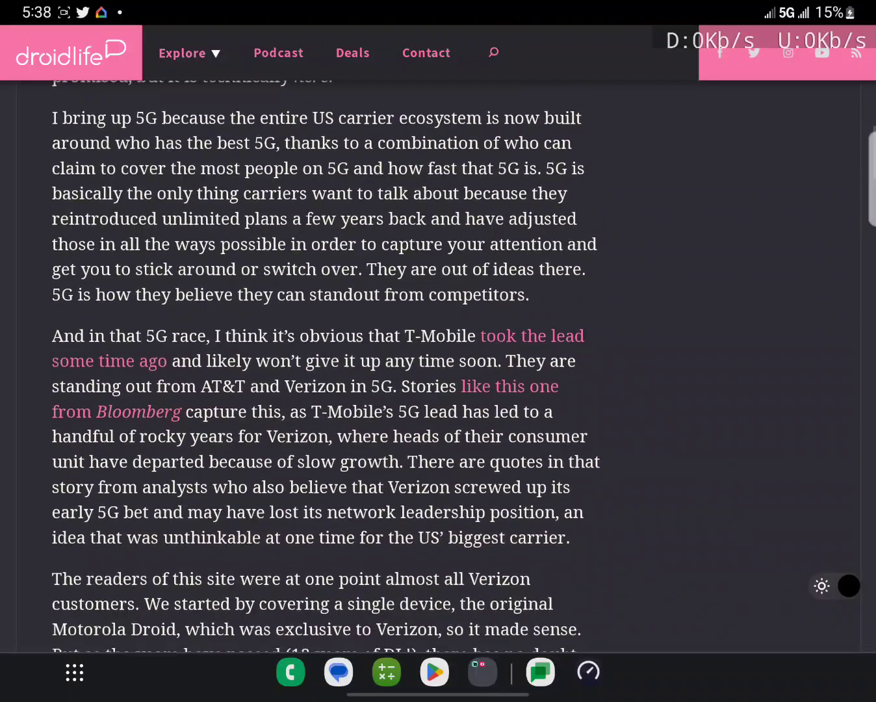
scroll(down, 3)
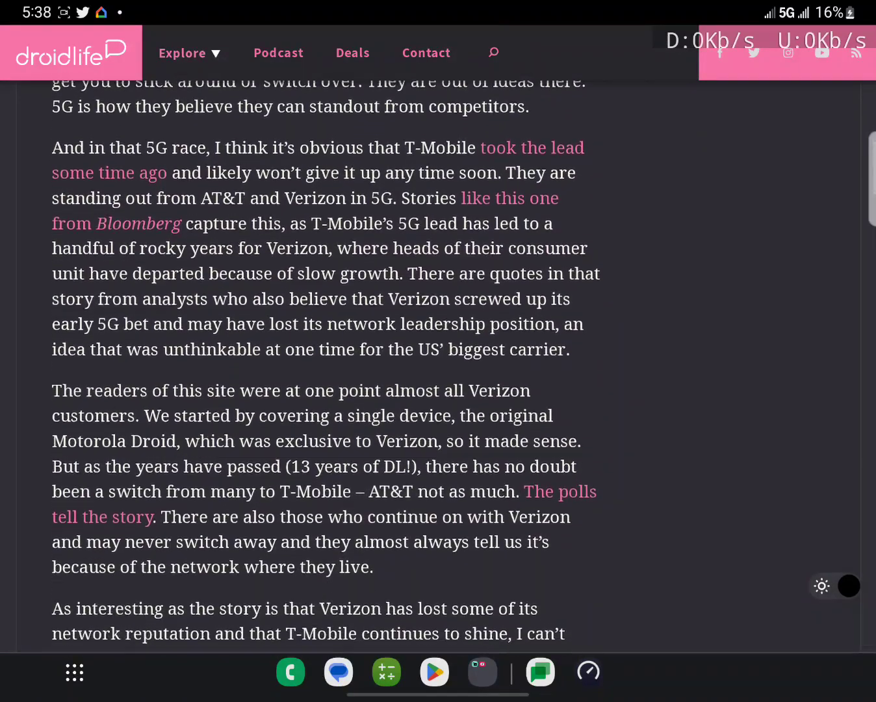
scroll(down, 3)
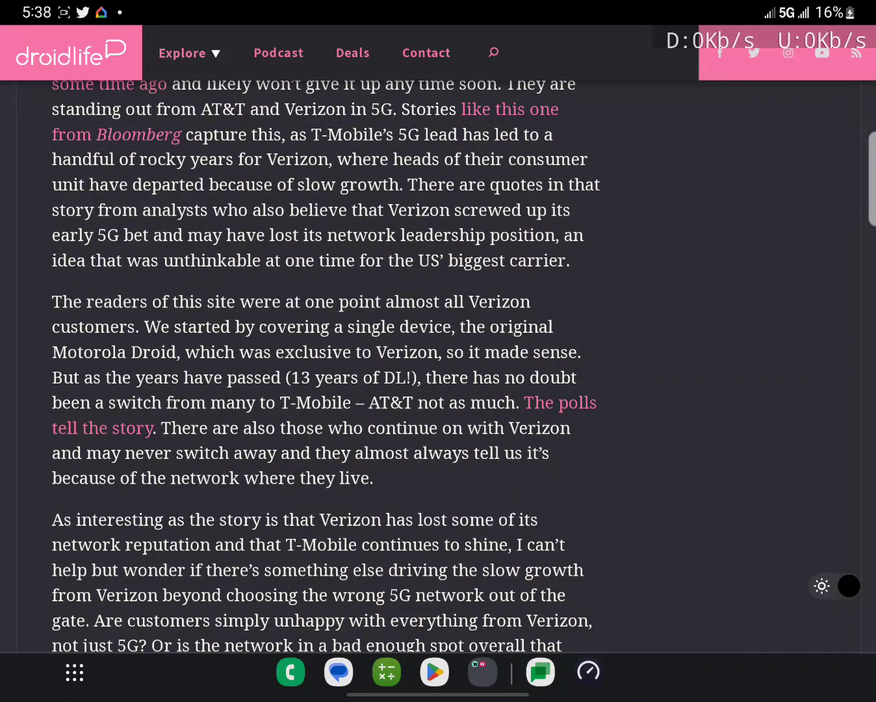
scroll(down, 3)
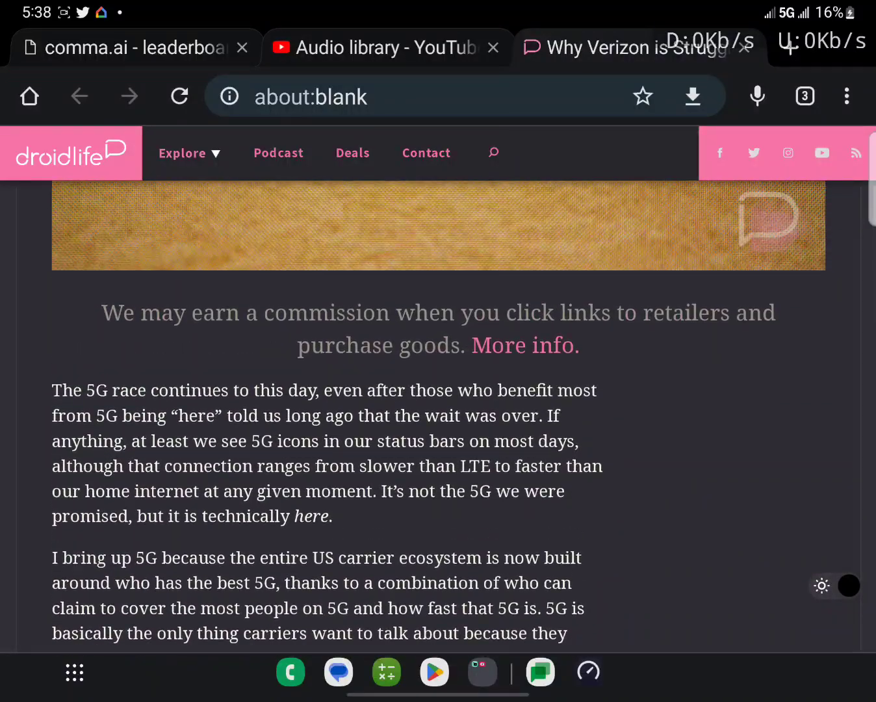
scroll(down, 3)
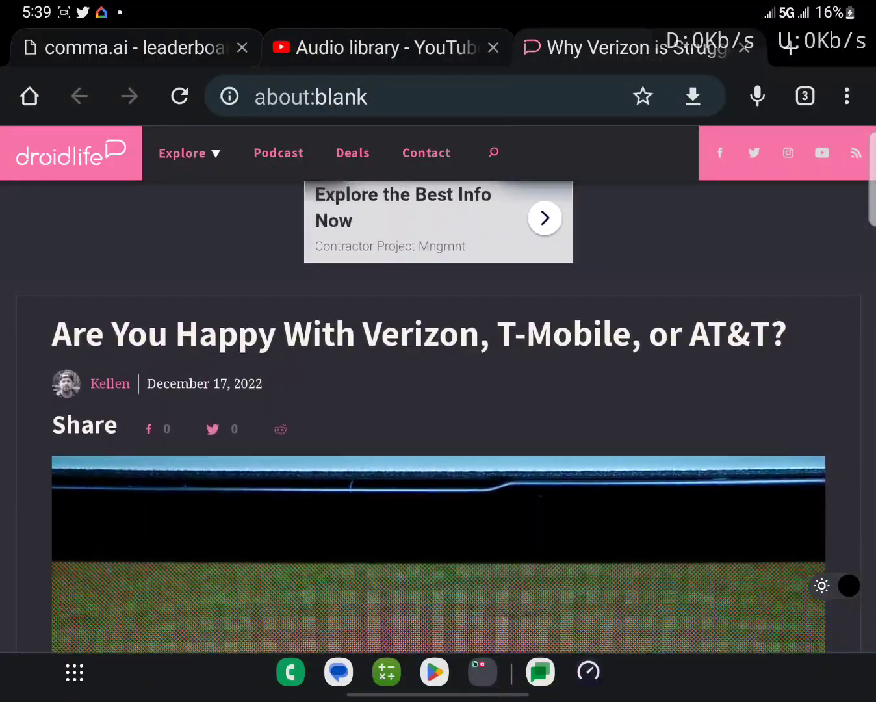